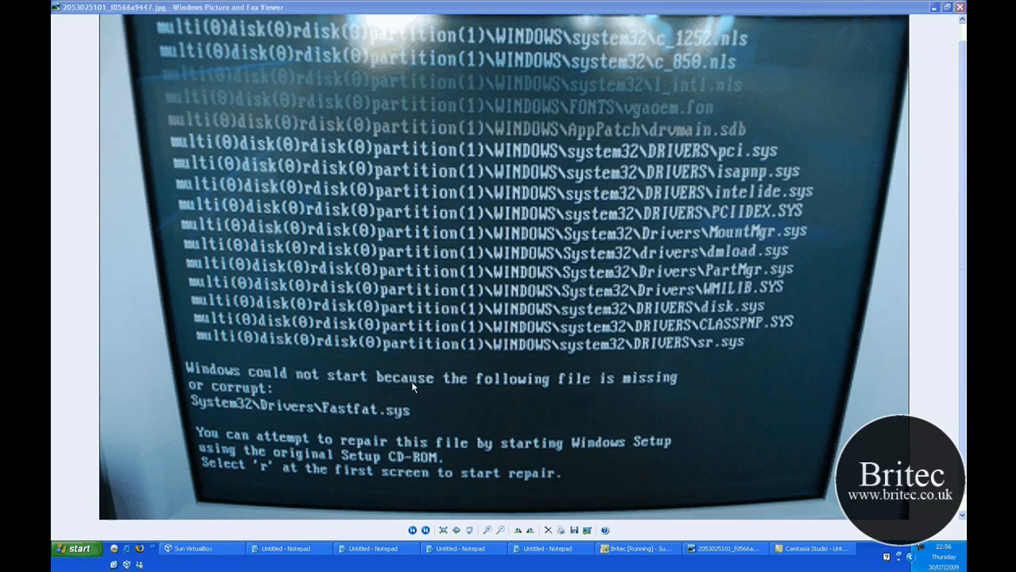
{"action": "mouse_move", "coordinate": [228, 410]}
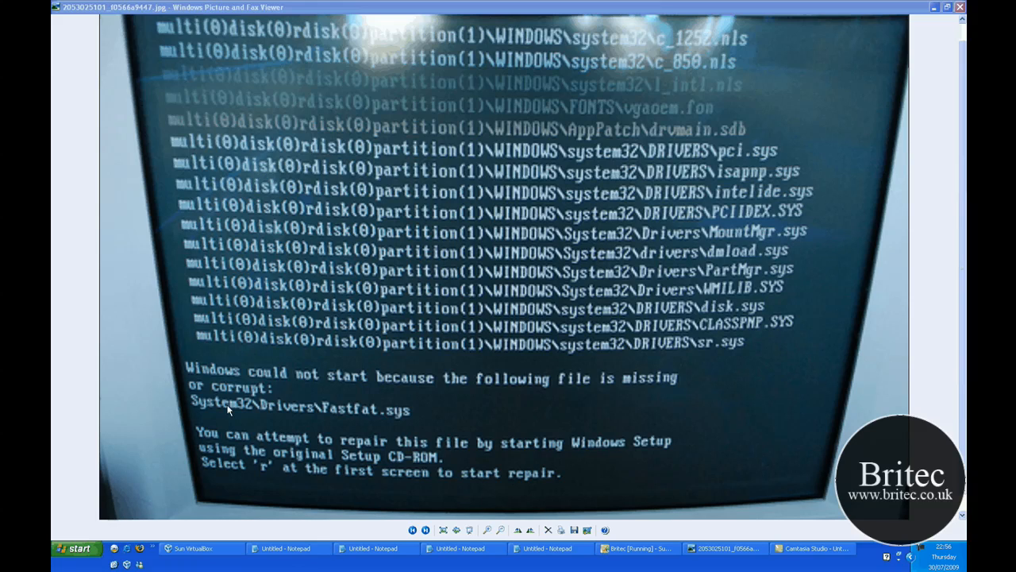
{"action": "mouse_move", "coordinate": [513, 408]}
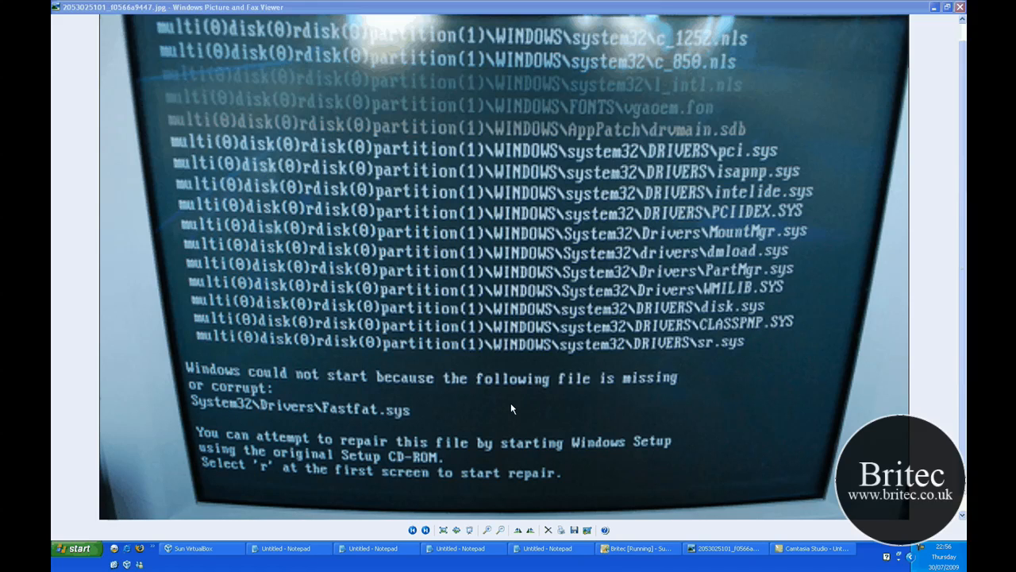
{"action": "mouse_move", "coordinate": [705, 434]}
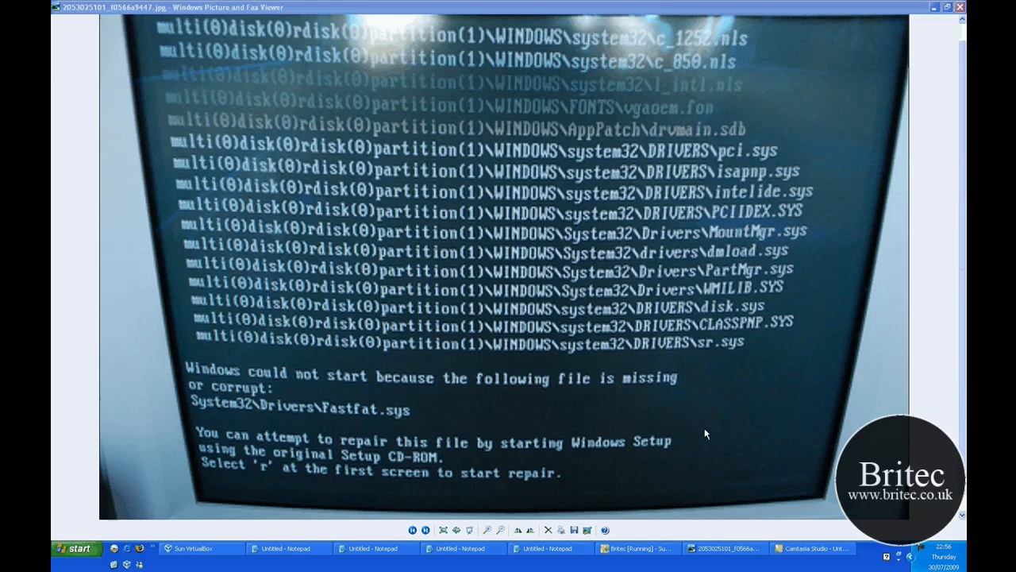
{"action": "mouse_move", "coordinate": [679, 386]}
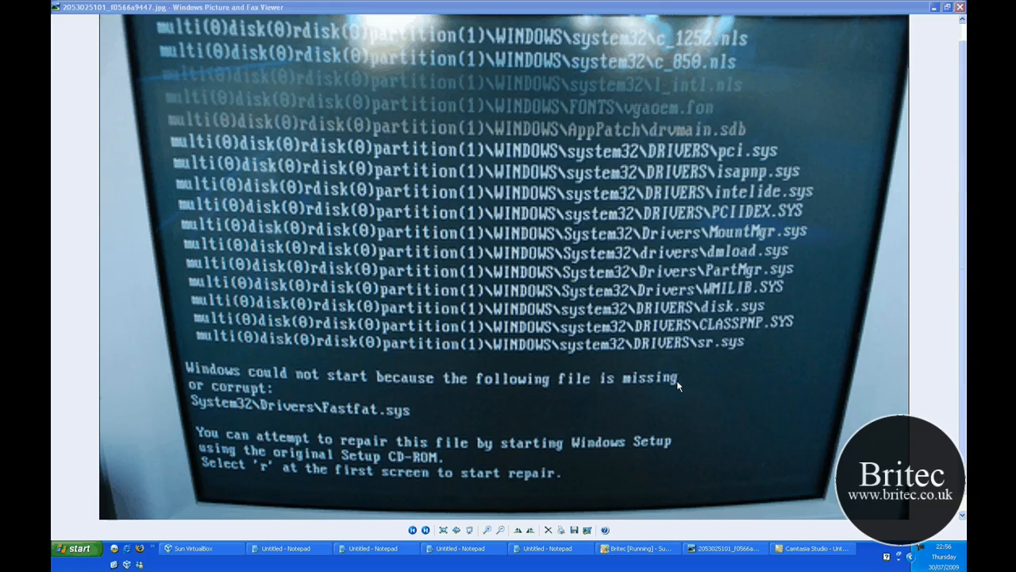
{"action": "mouse_move", "coordinate": [323, 431]}
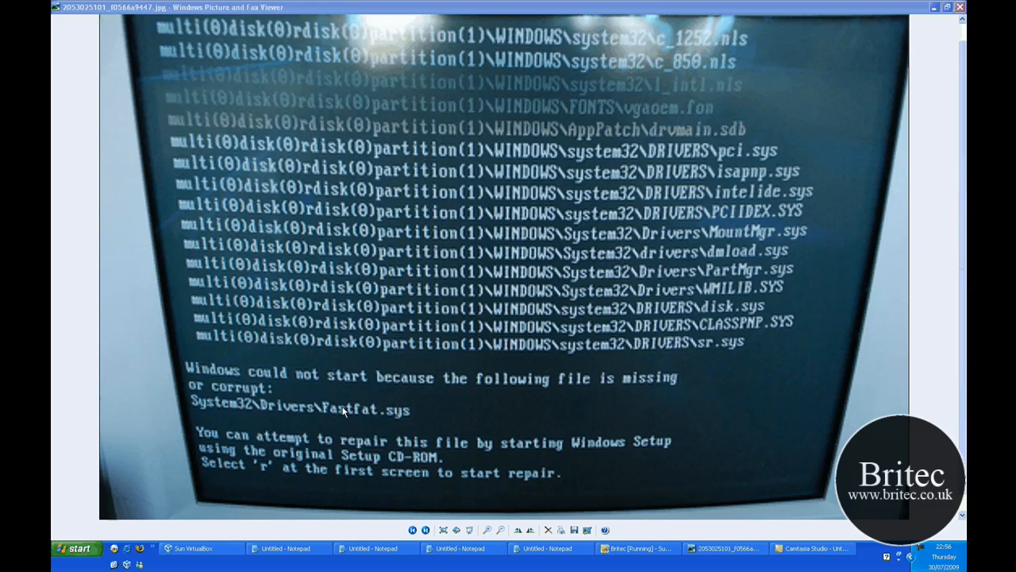
{"action": "mouse_move", "coordinate": [636, 404]}
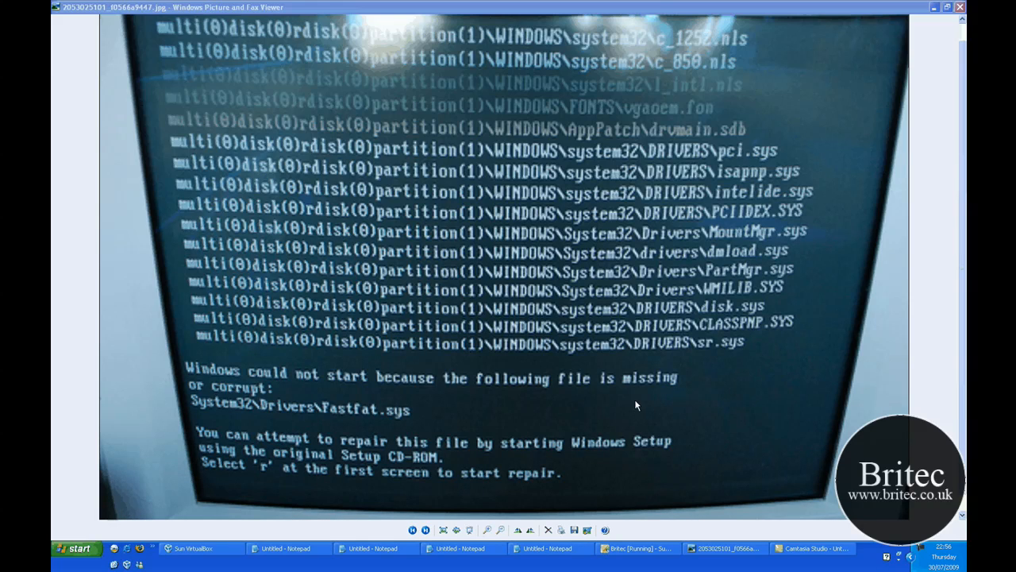
{"action": "mouse_move", "coordinate": [250, 350]}
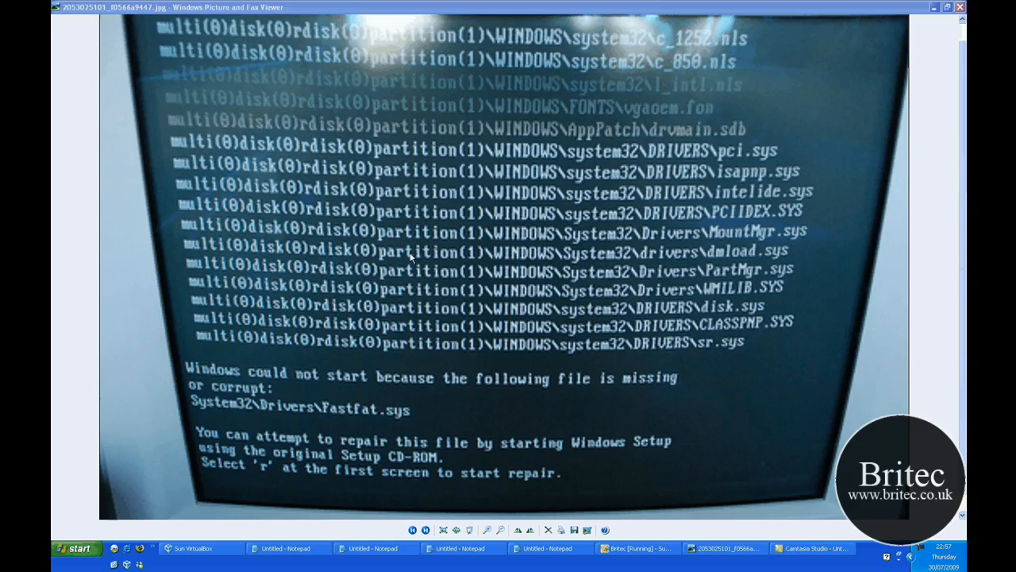
{"action": "mouse_move", "coordinate": [380, 405]}
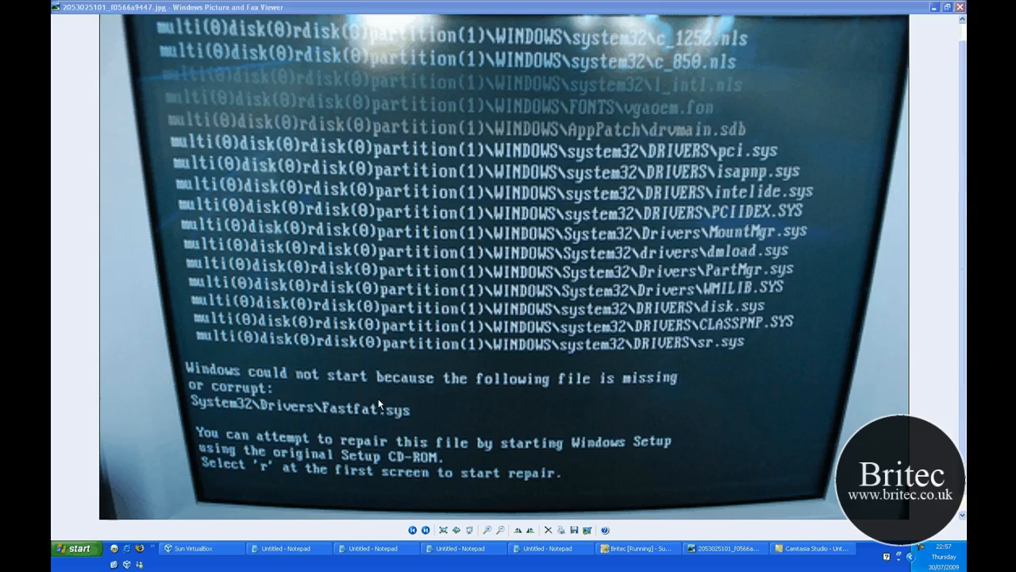
{"action": "mouse_move", "coordinate": [911, 9]}
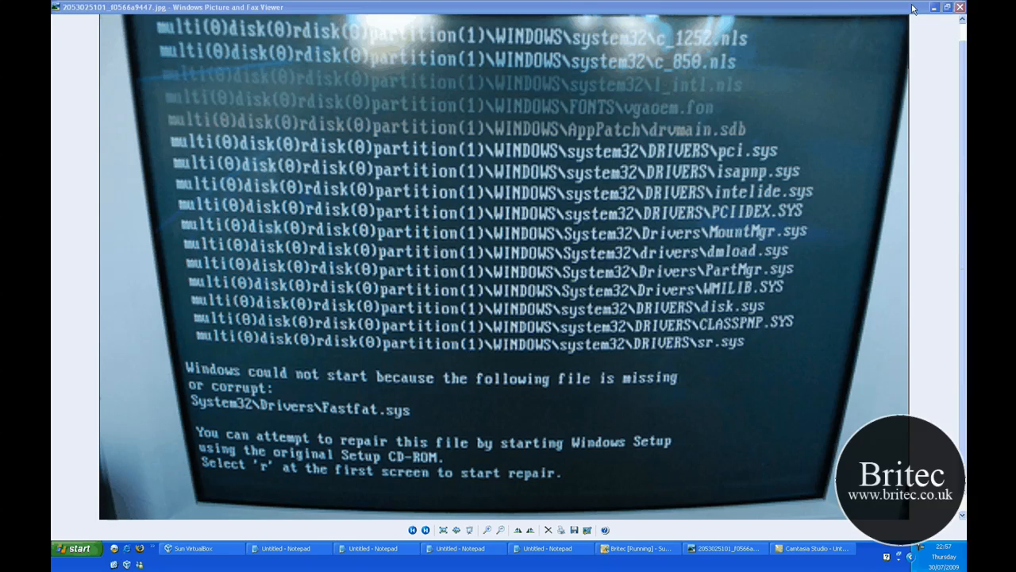
{"action": "mouse_move", "coordinate": [477, 405]}
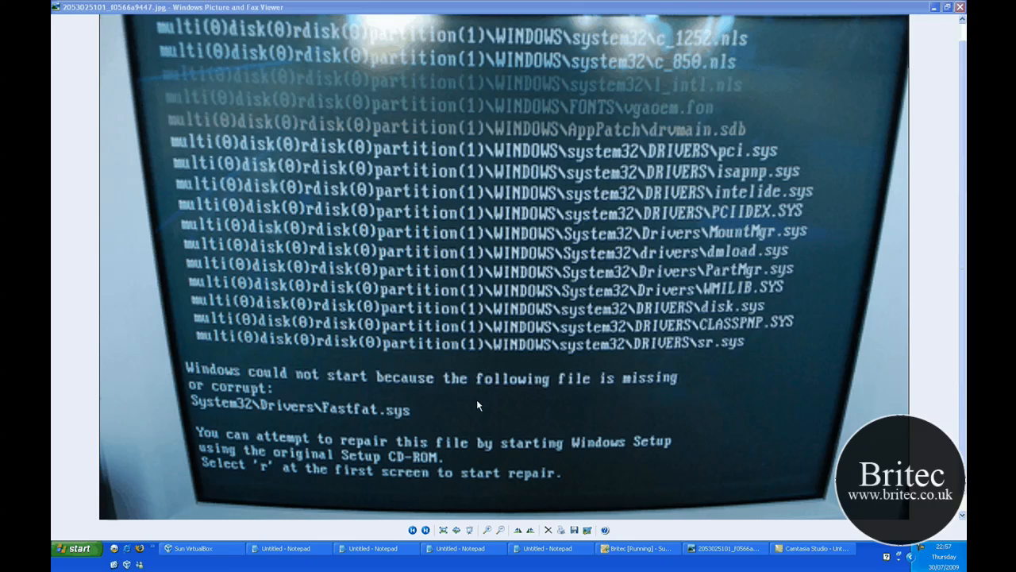
{"action": "mouse_move", "coordinate": [346, 426]}
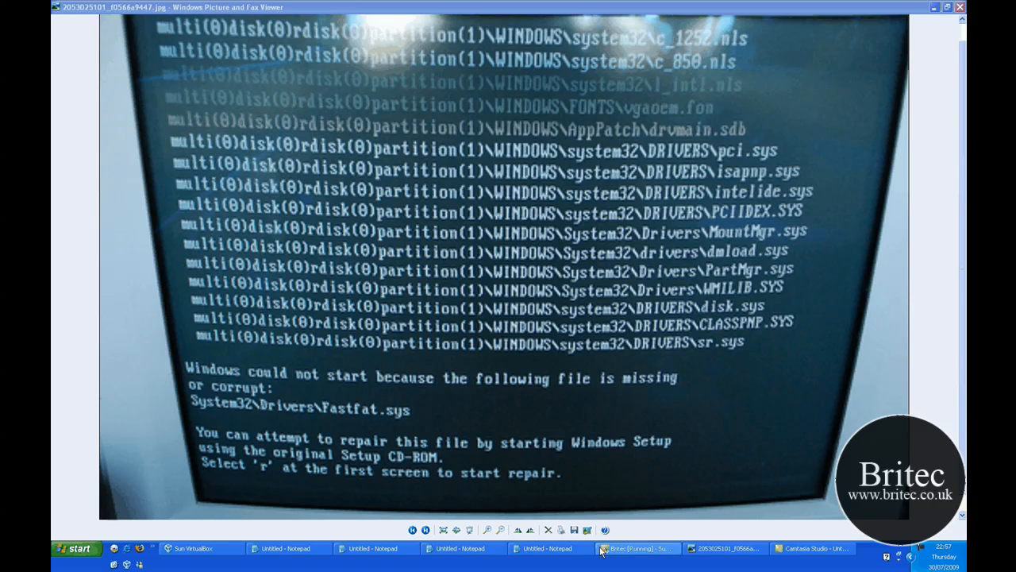
Step: Switch to the running Britec virtual machine and restart Windows XP
{"action": "left_click", "coordinate": [636, 548]}
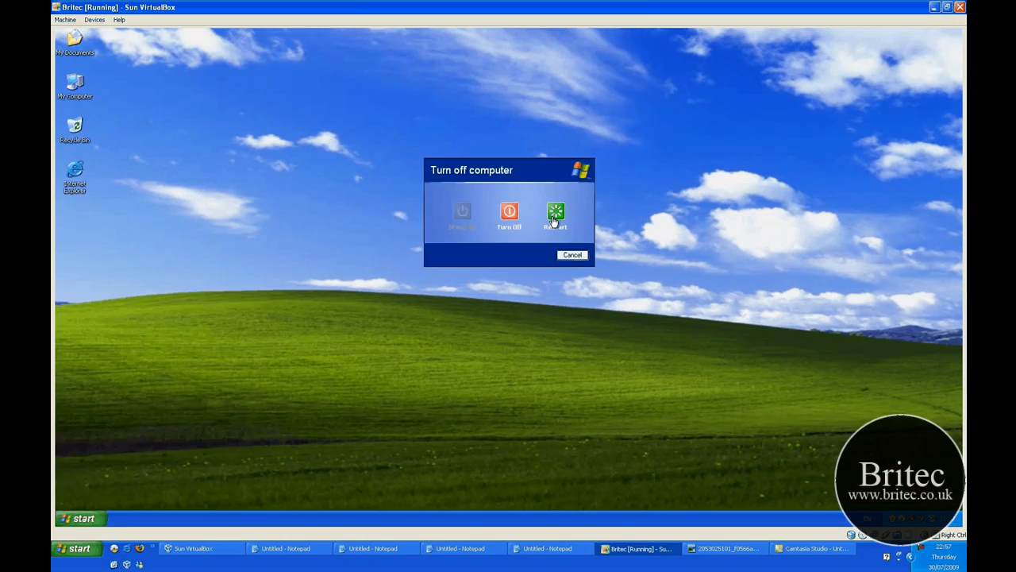
{"action": "left_click", "coordinate": [572, 254]}
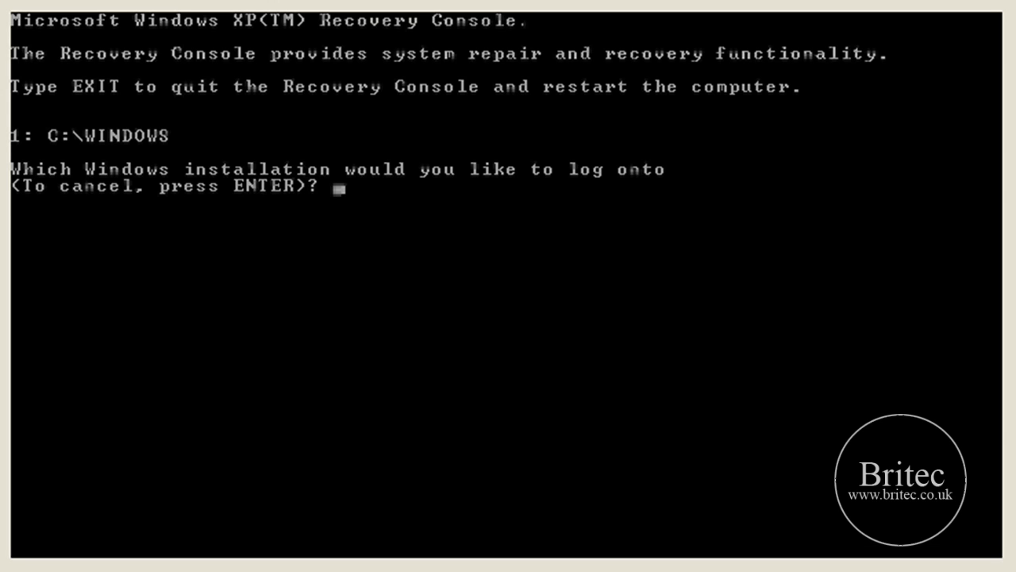
Step: Select installation 1 (C:\WINDOWS) at the Recovery Console logon prompt
{"action": "type", "text": "1"}
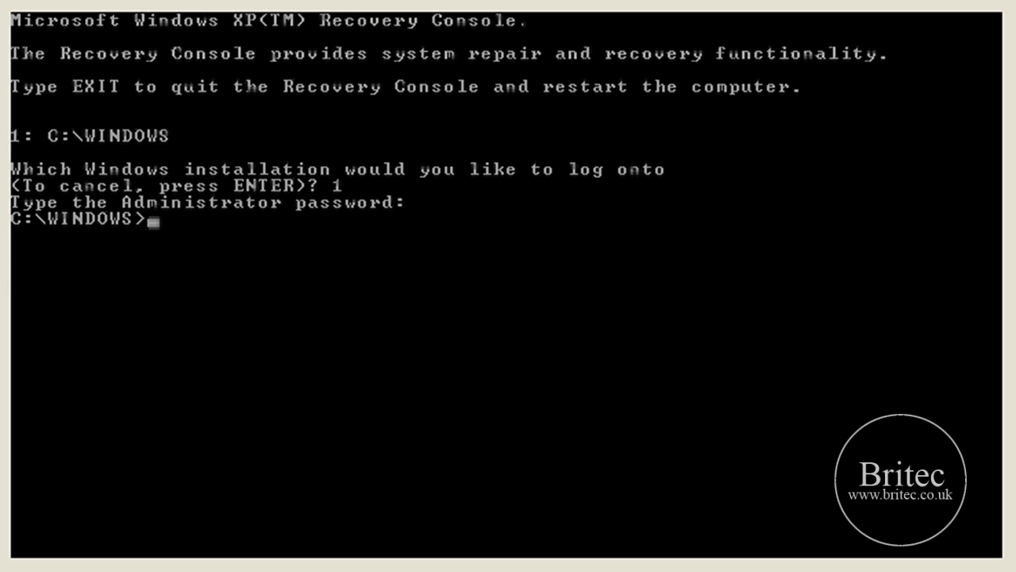
Step: Try changing directly into system32\drivers with a single cd path
{"action": "type", "text": "cd"}
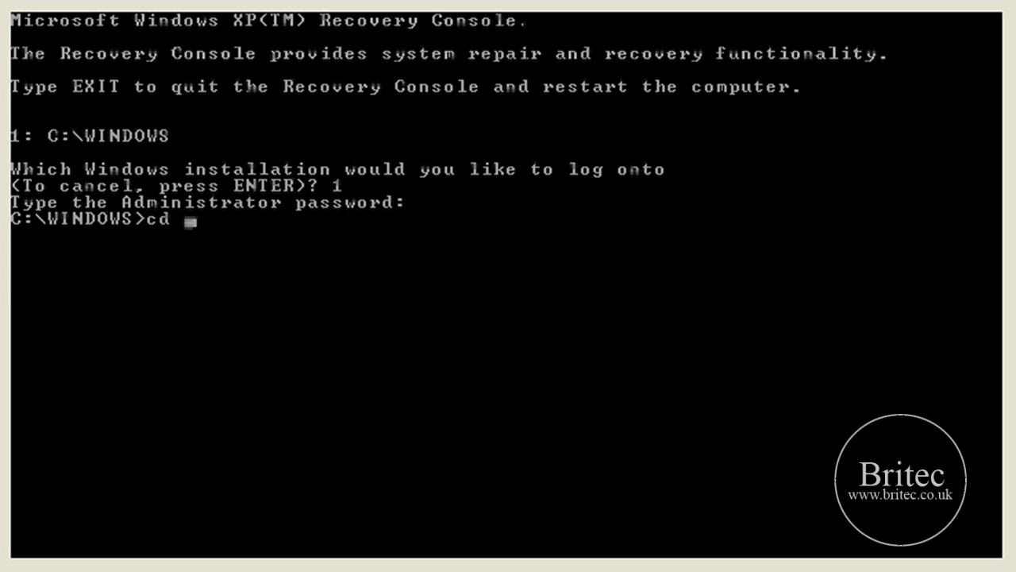
{"action": "type", "text": "\\win"}
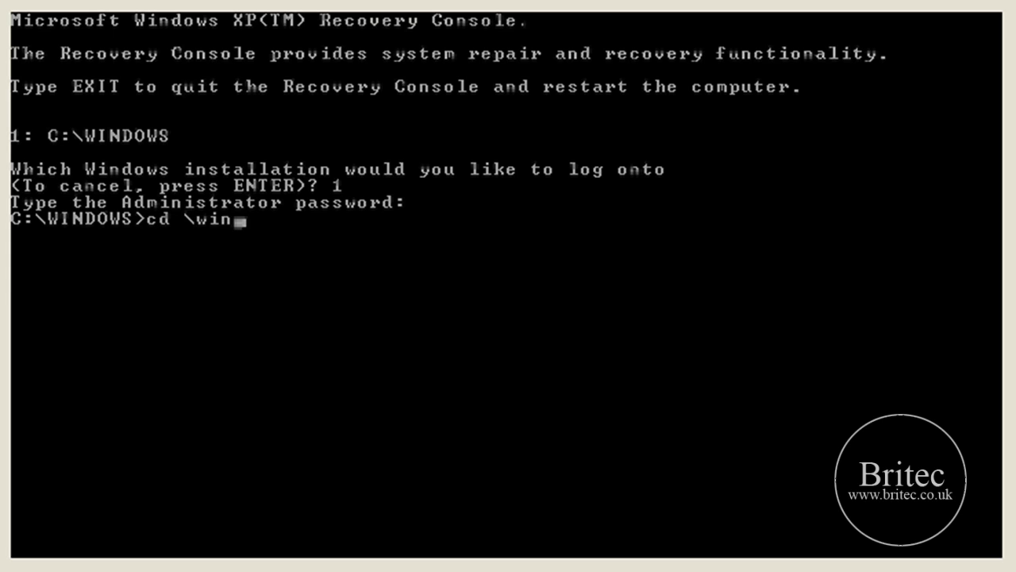
{"action": "key", "text": "BackSpace"}
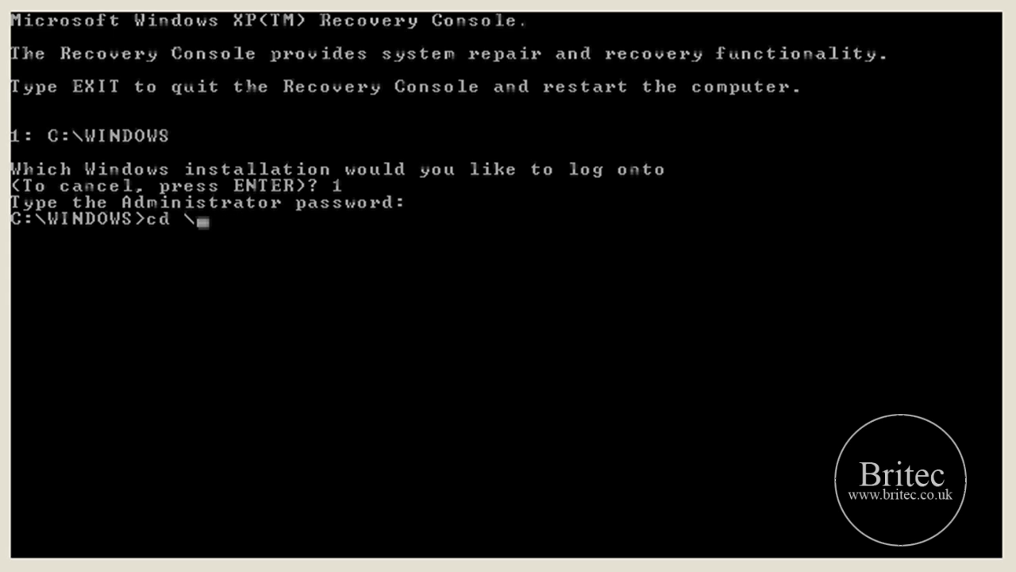
{"action": "type", "text": "sys"}
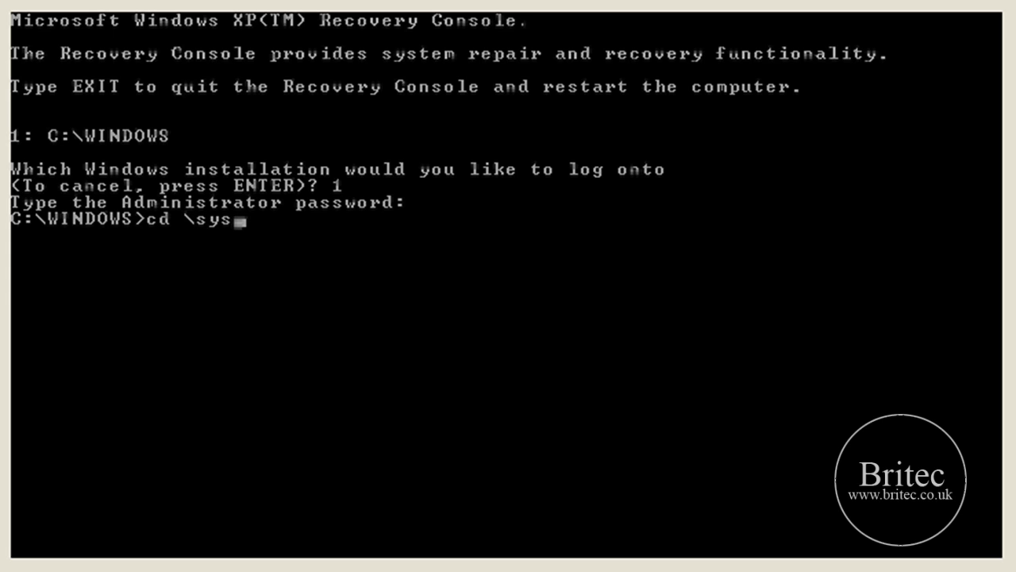
{"action": "type", "text": "te"}
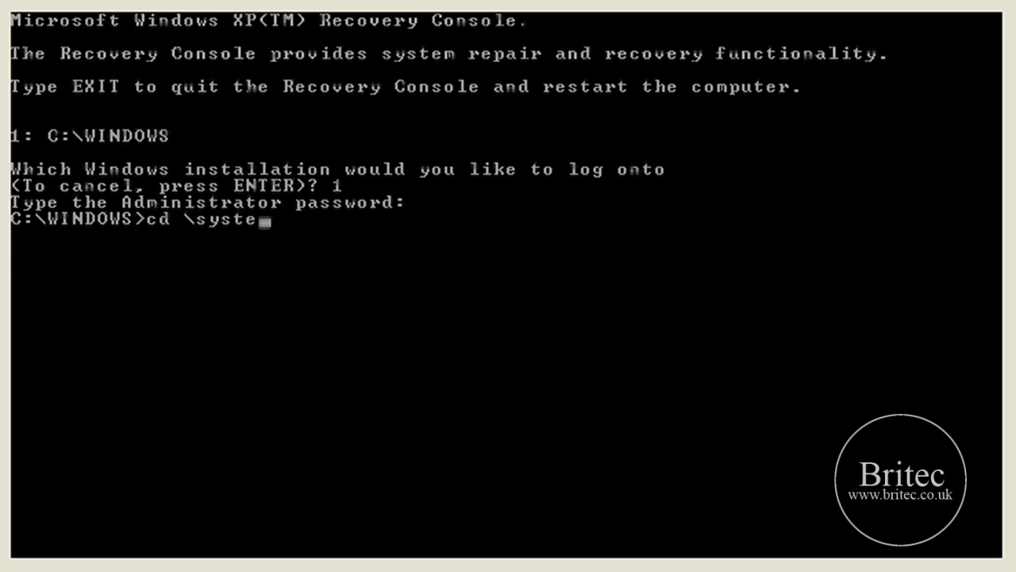
{"action": "type", "text": "m32"}
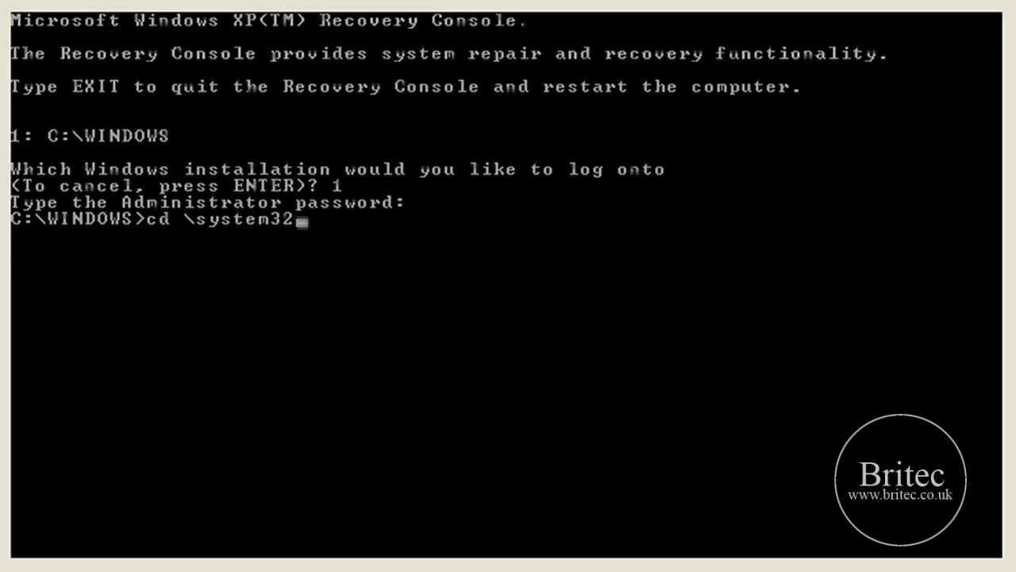
{"action": "type", "text": "\\driv"}
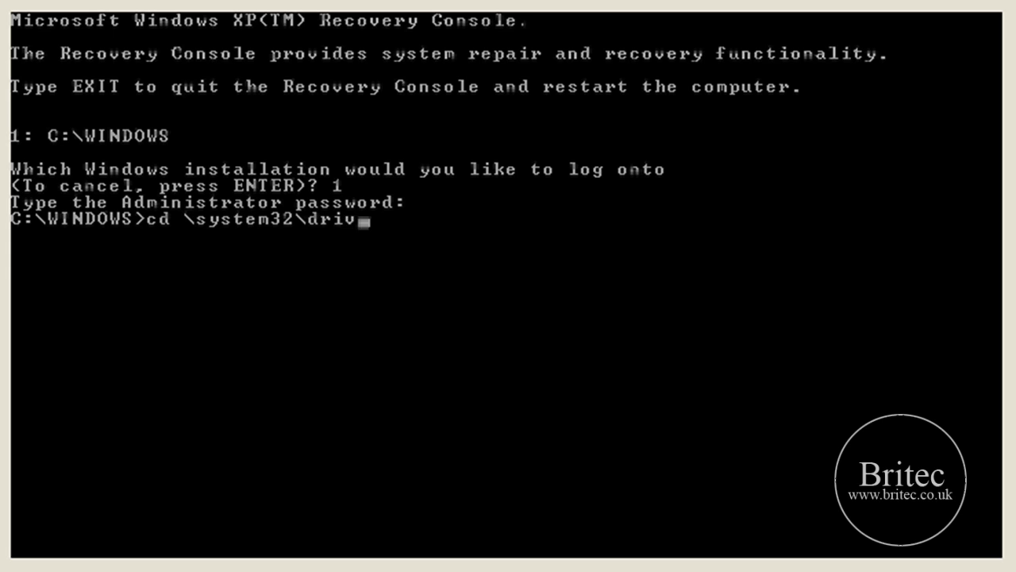
{"action": "key", "text": "Return"}
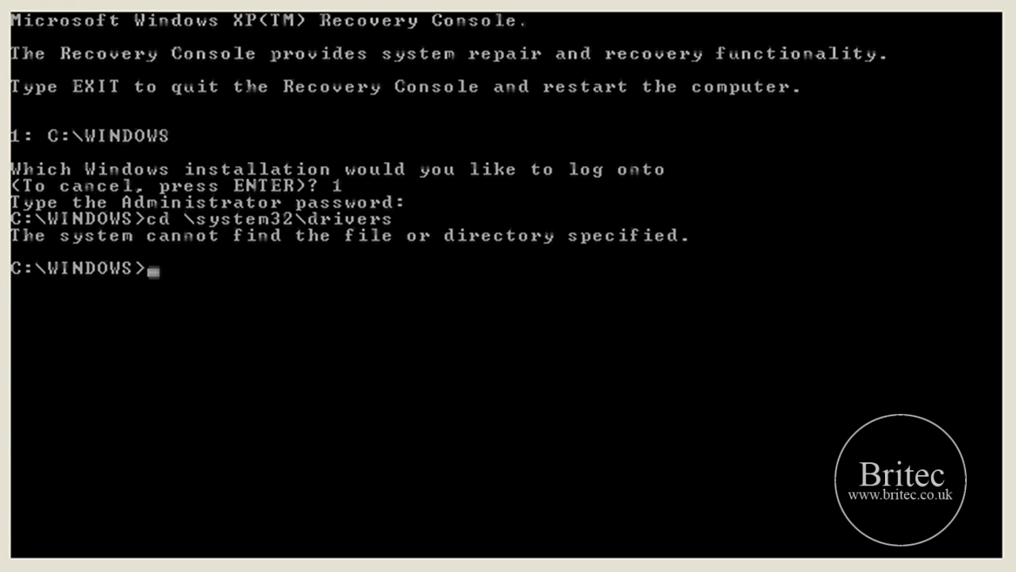
Step: Change into system32, then enter cd drivers
{"action": "type", "text": "cd"}
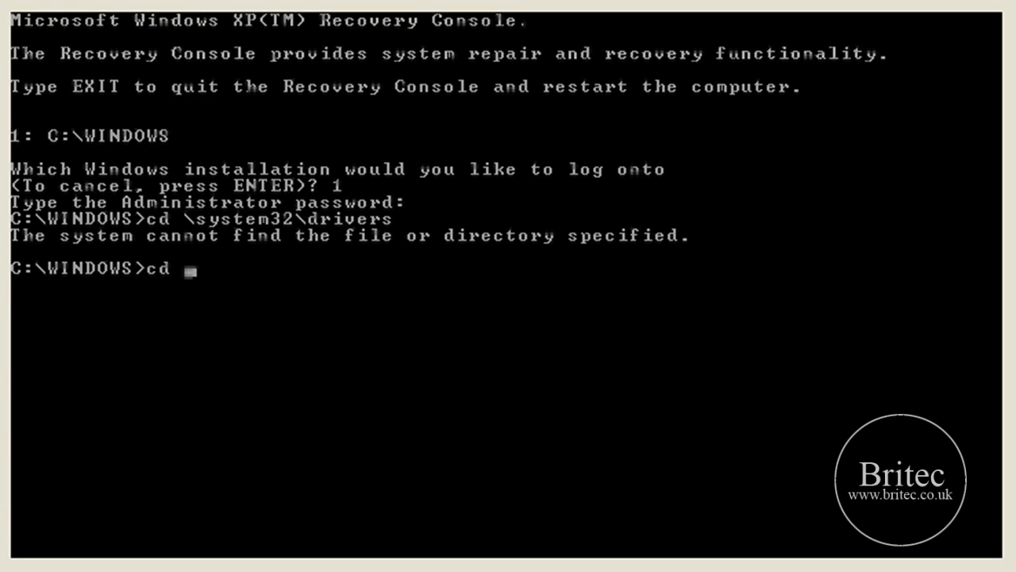
{"action": "type", "text": "syst"}
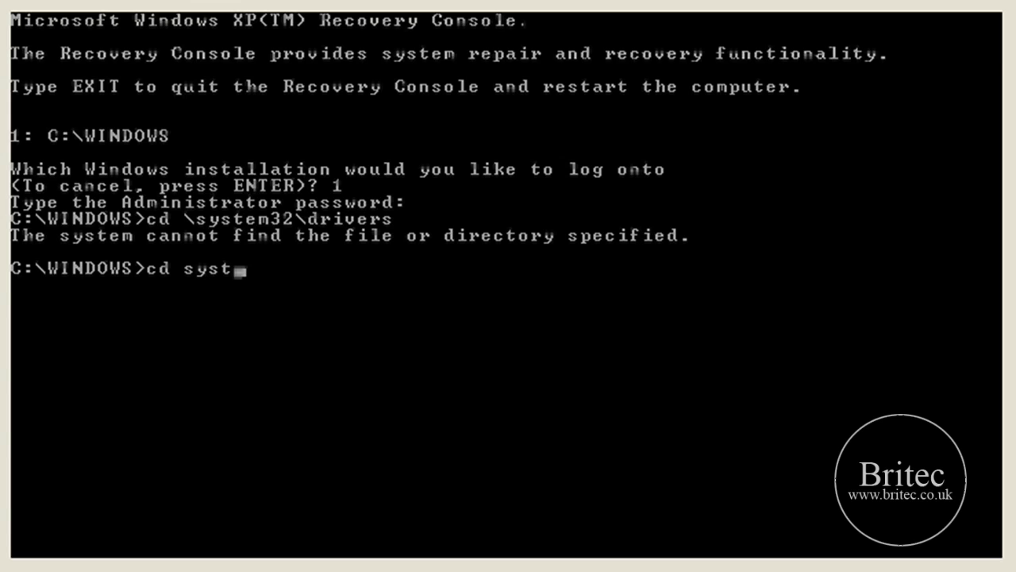
{"action": "key", "text": "Return"}
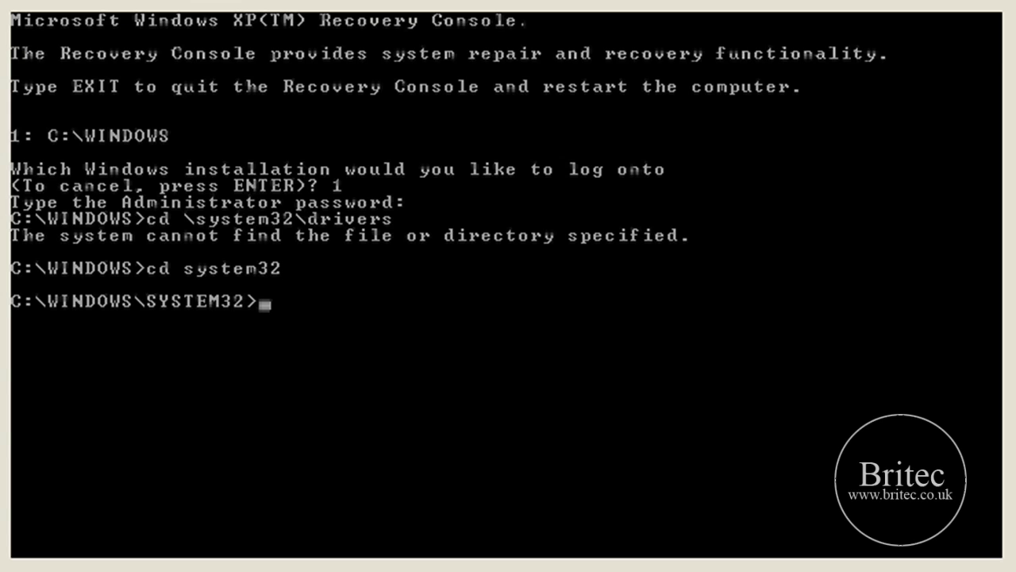
{"action": "type", "text": "cd"}
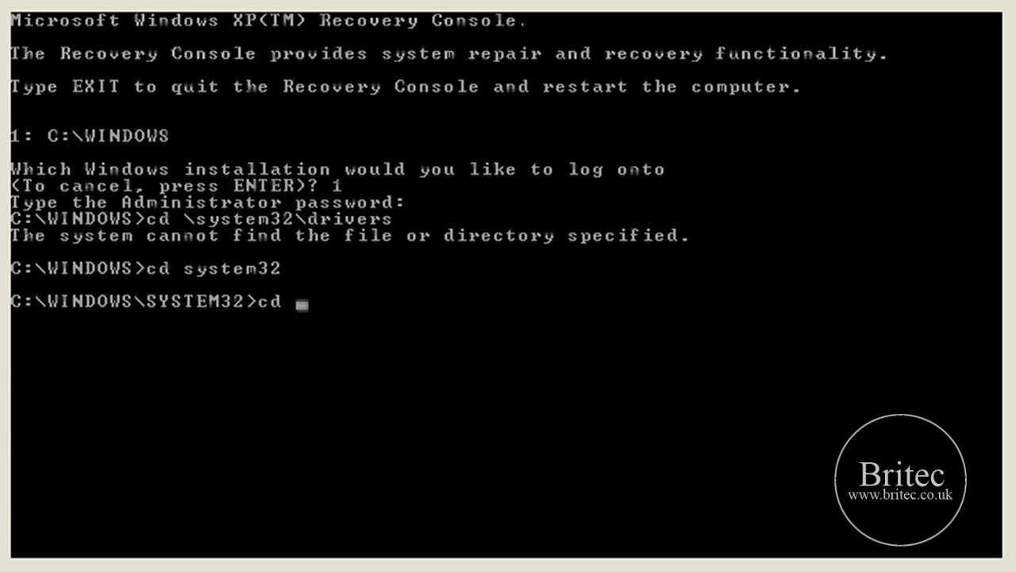
{"action": "type", "text": "dr"}
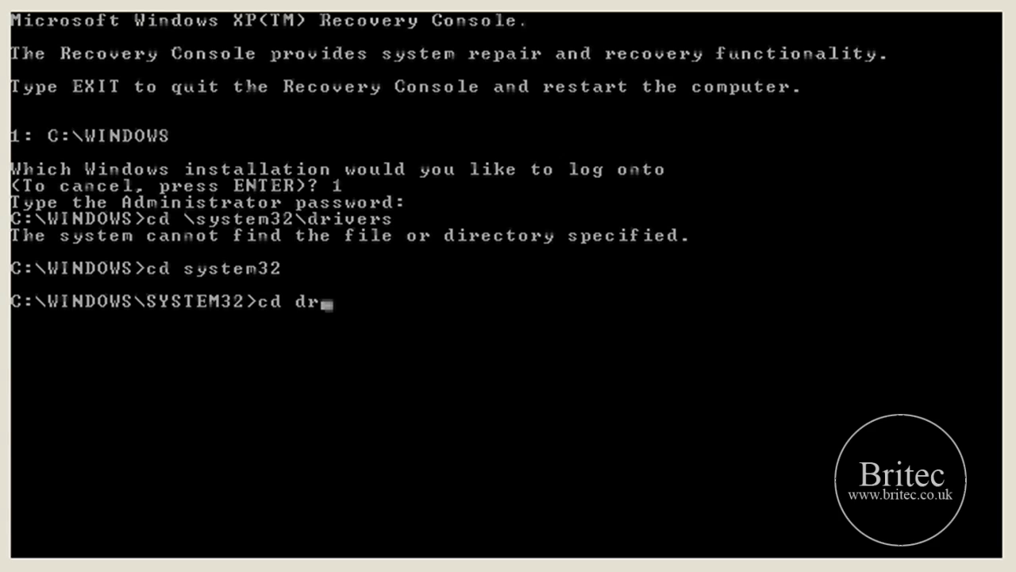
{"action": "type", "text": "ivers"}
{"action": "type", "text": "map"}
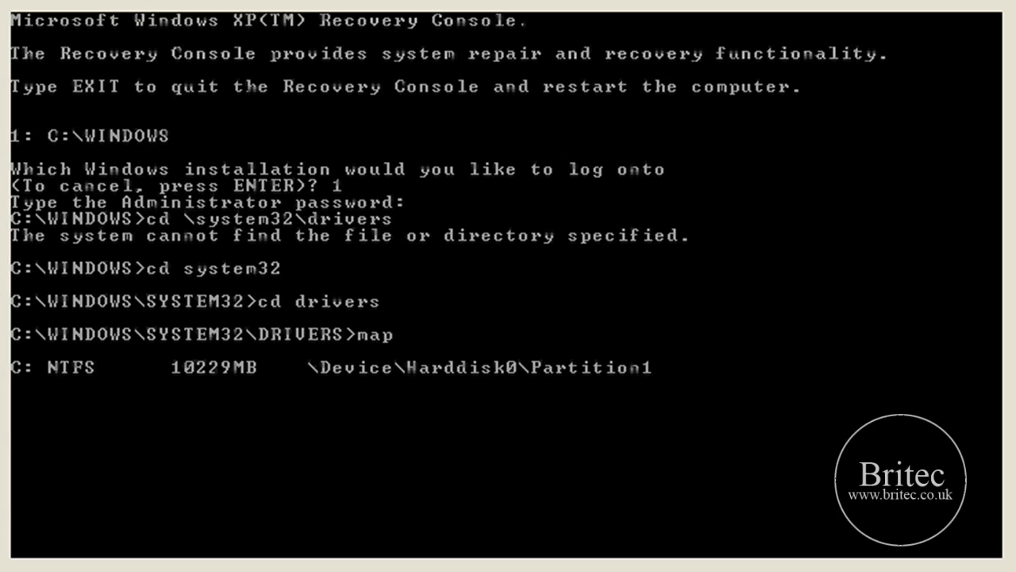
Step: Run map to show C: hard disk, A: floppy and D: CD-ROM
{"action": "key", "text": "Return"}
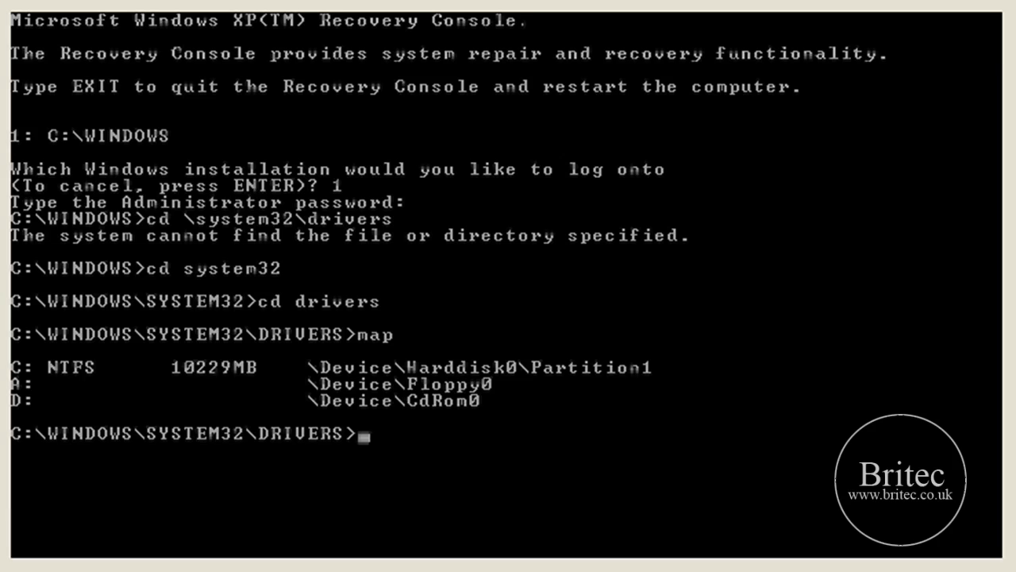
{"action": "type", "text": "ren"}
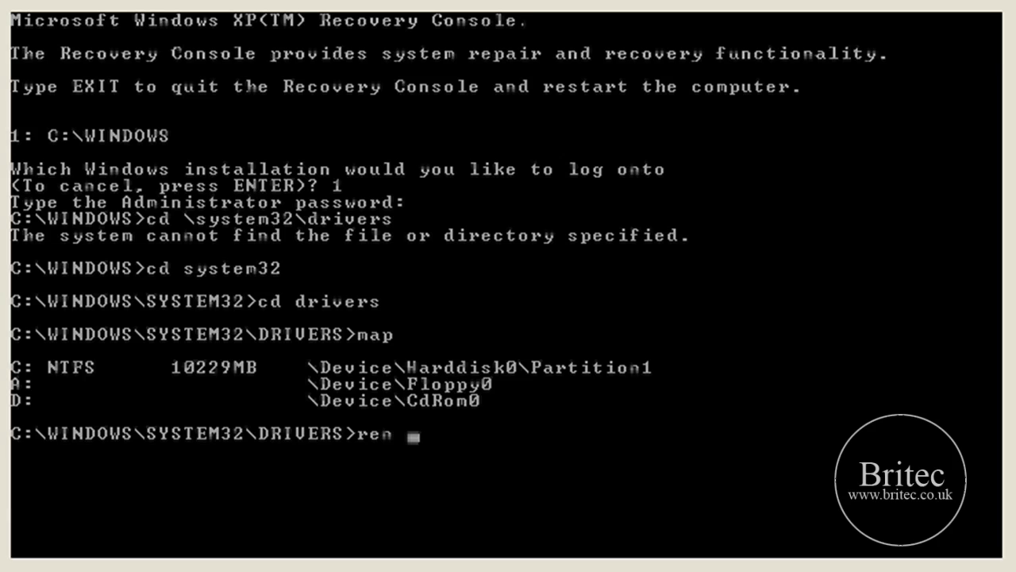
{"action": "type", "text": "fast"}
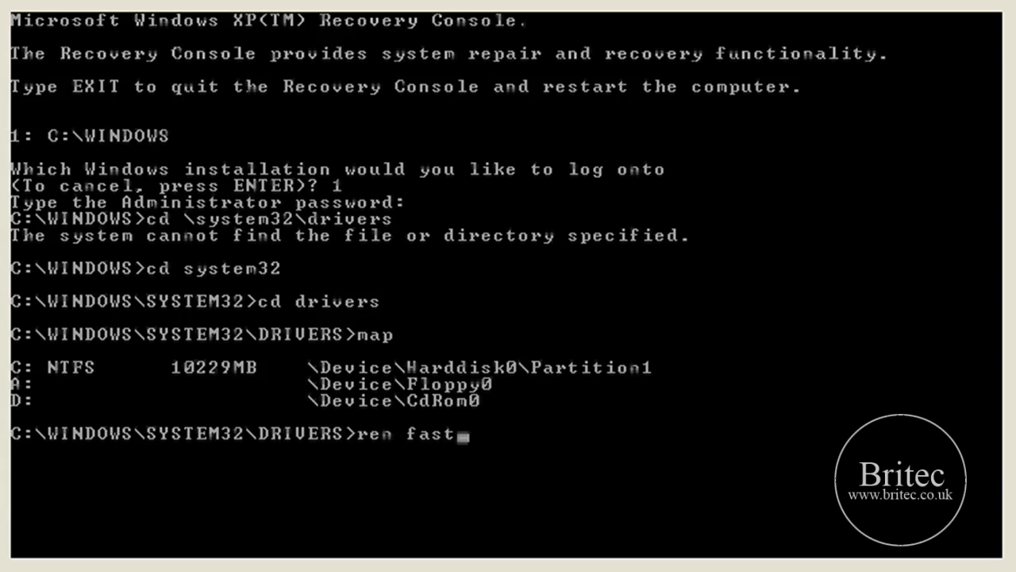
{"action": "type", "text": "fat"}
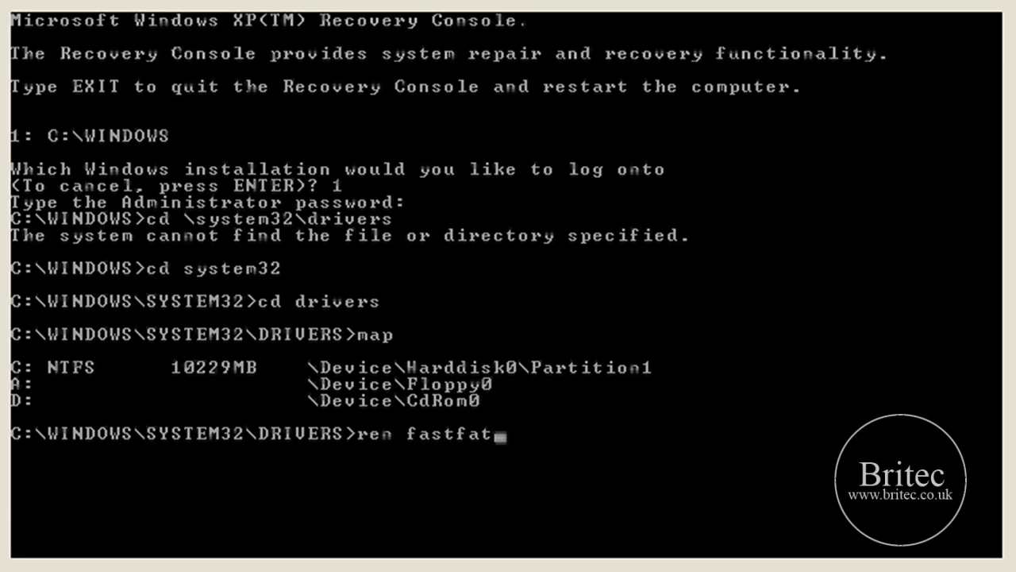
{"action": "type", "text": "."}
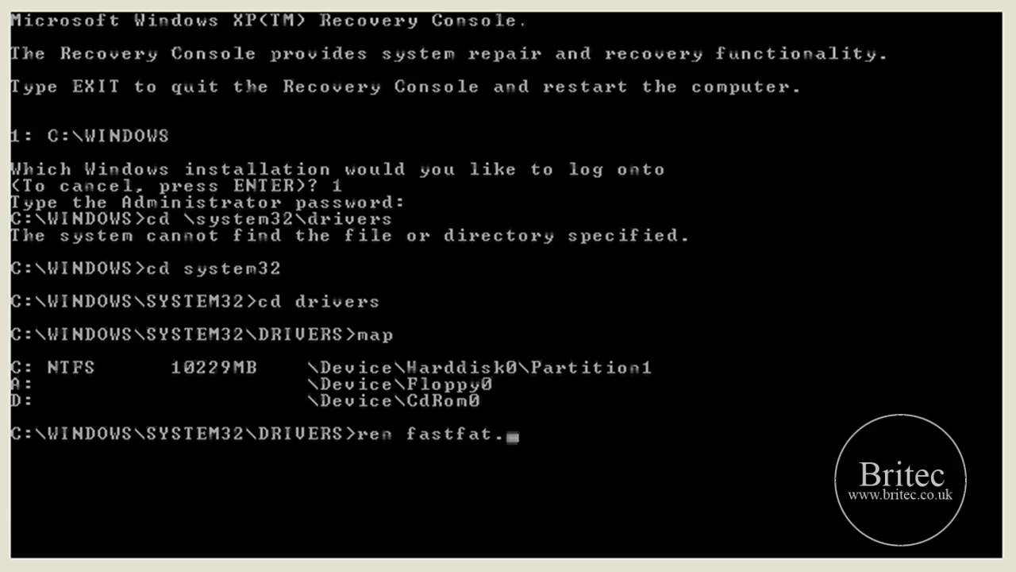
{"action": "type", "text": "sys"}
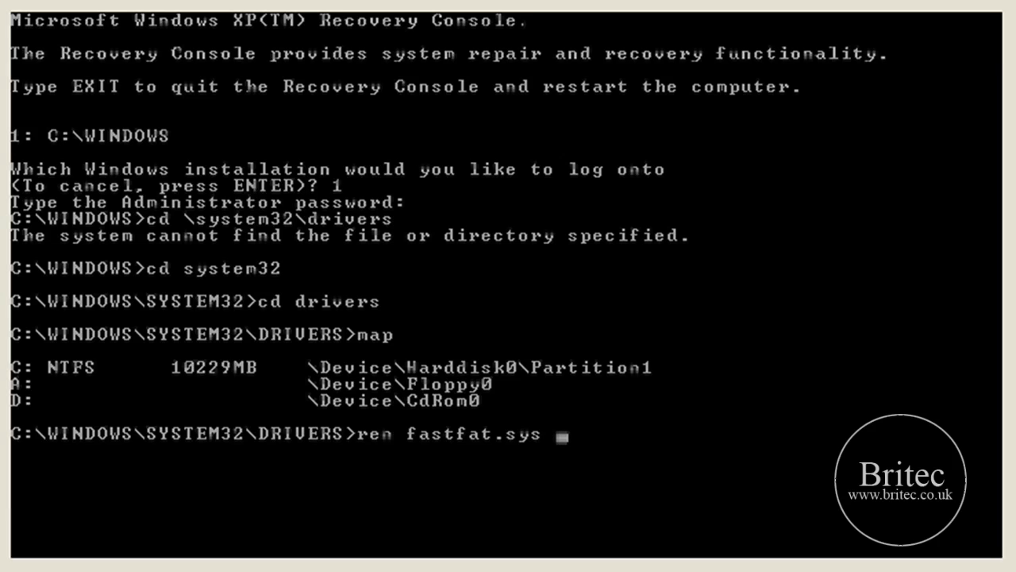
{"action": "type", "text": "fa"}
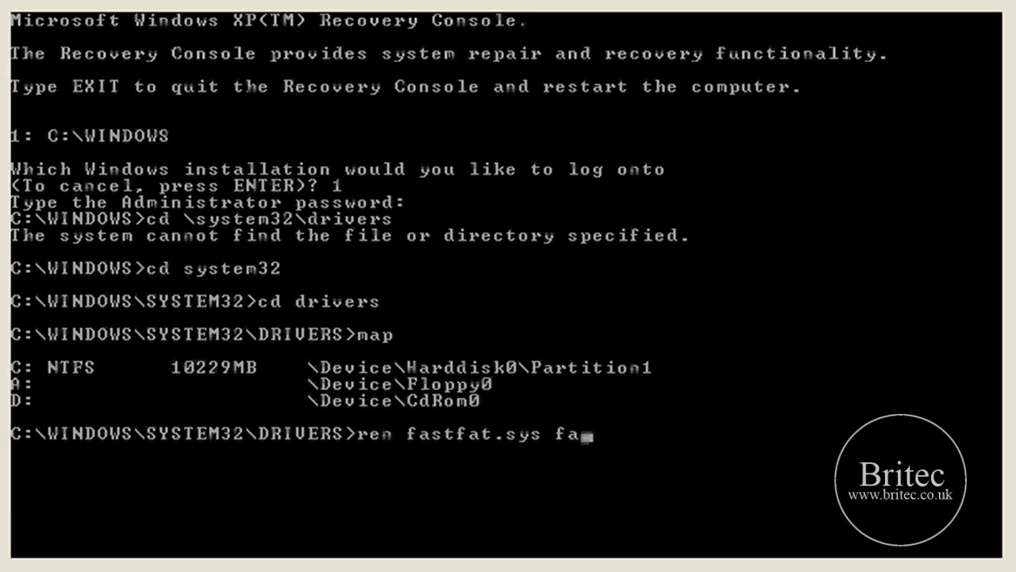
{"action": "type", "text": "st"}
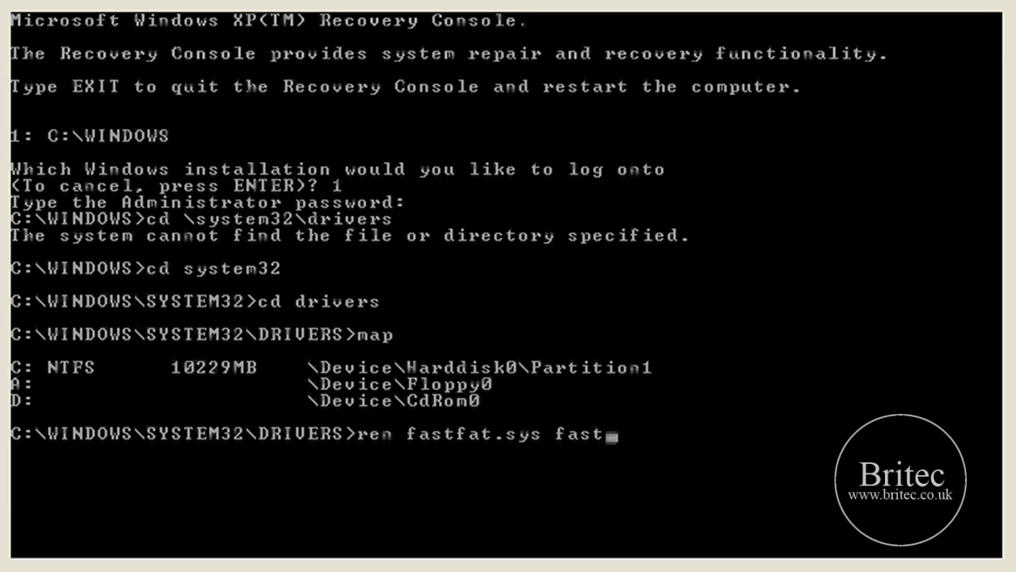
{"action": "type", "text": "fat"}
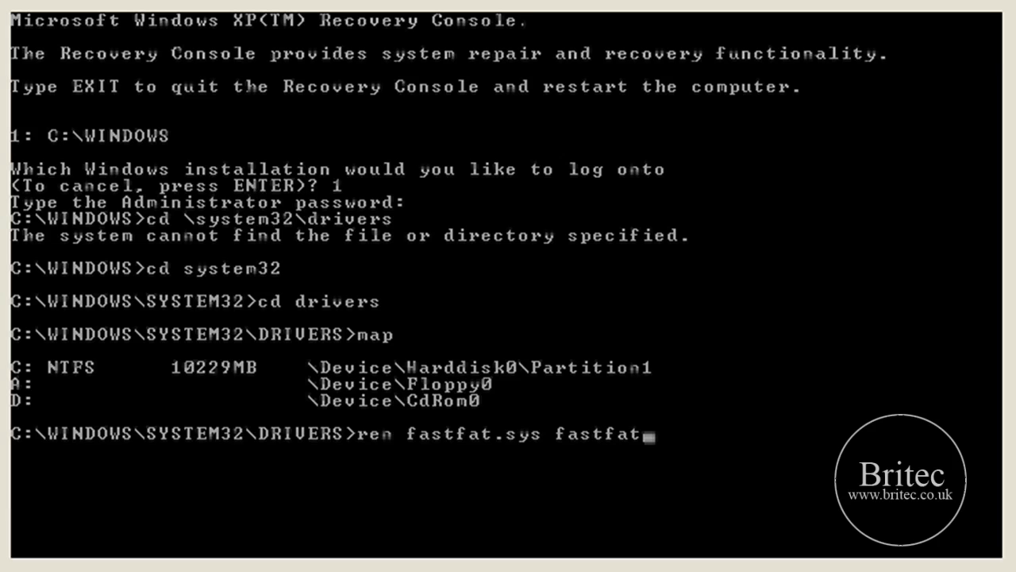
{"action": "type", "text": ".old"}
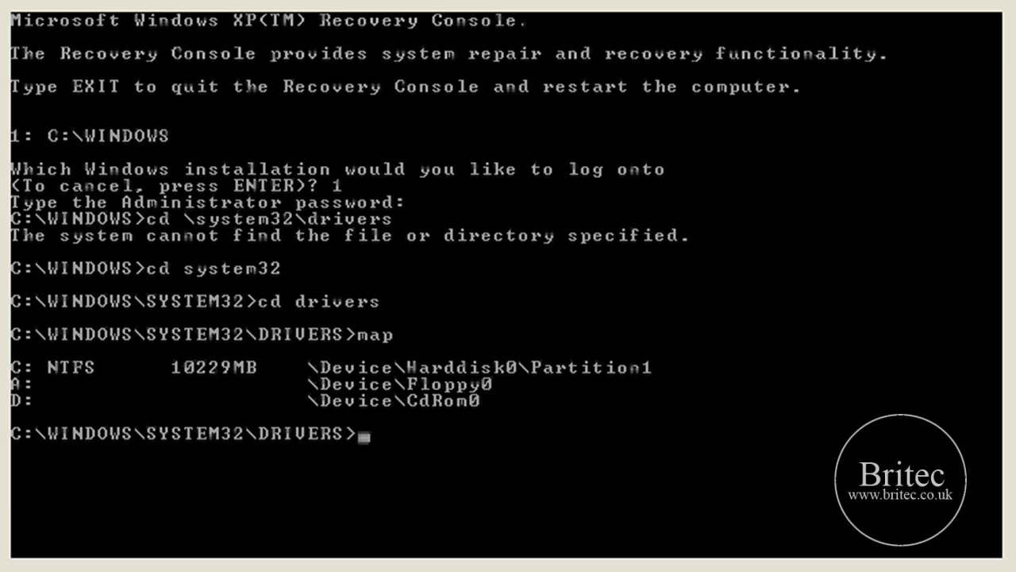
Step: Copy d:\i386\fastfat.sy_ into the drivers folder, reaching the overwrite prompt
{"action": "type", "text": "copy"}
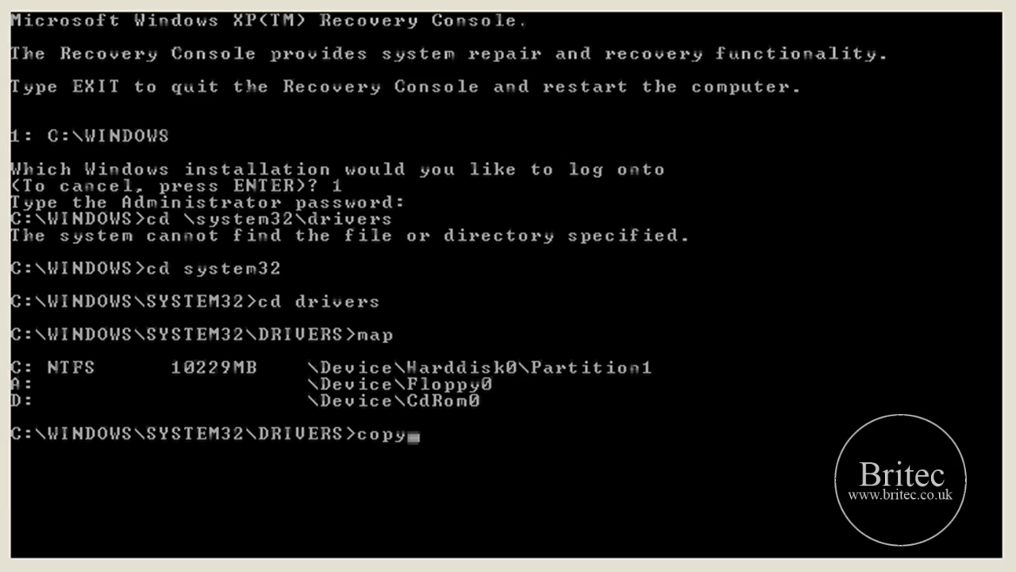
{"action": "type", "text": "d"}
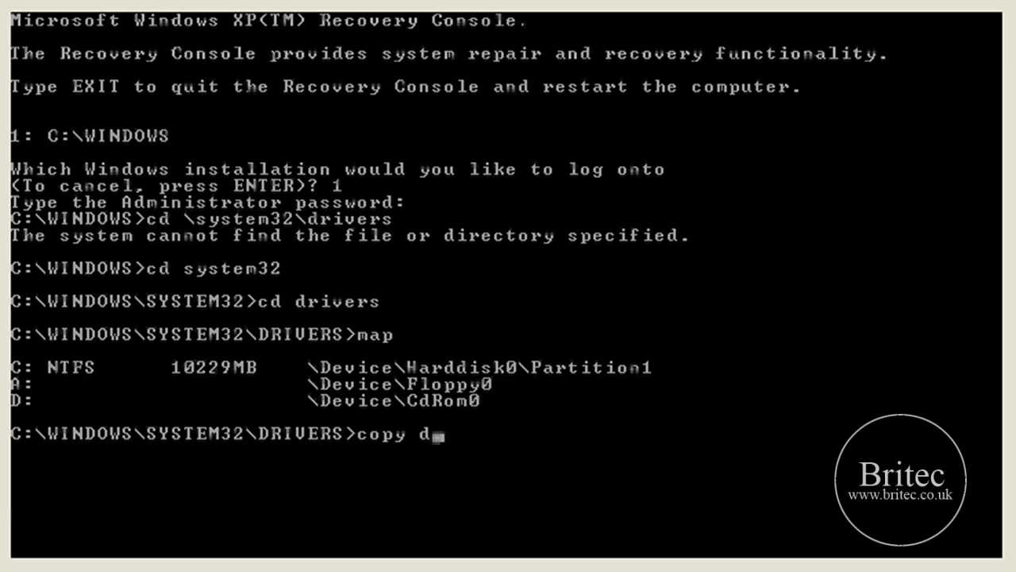
{"action": "type", "text": ":"}
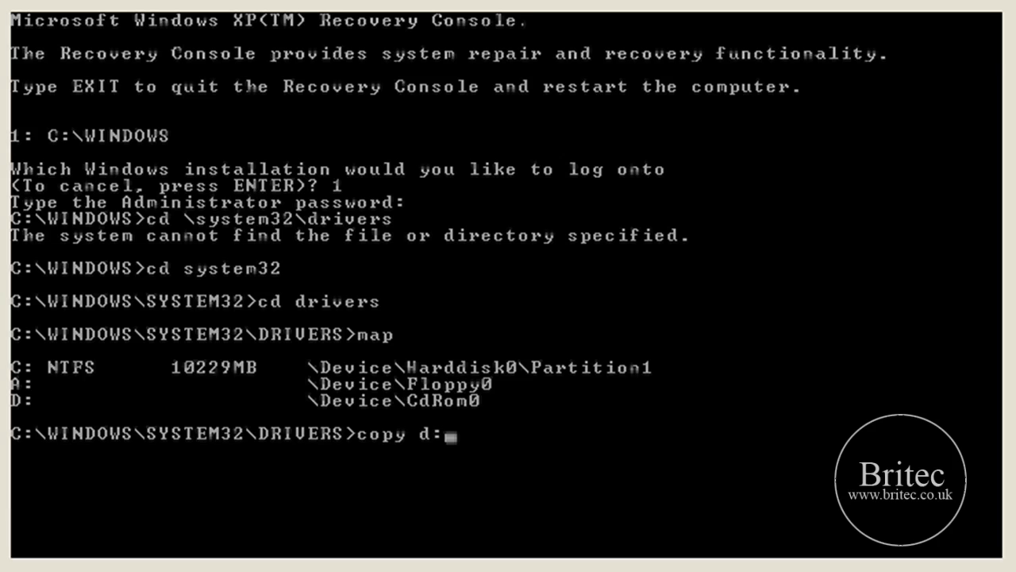
{"action": "type", "text": "\\"}
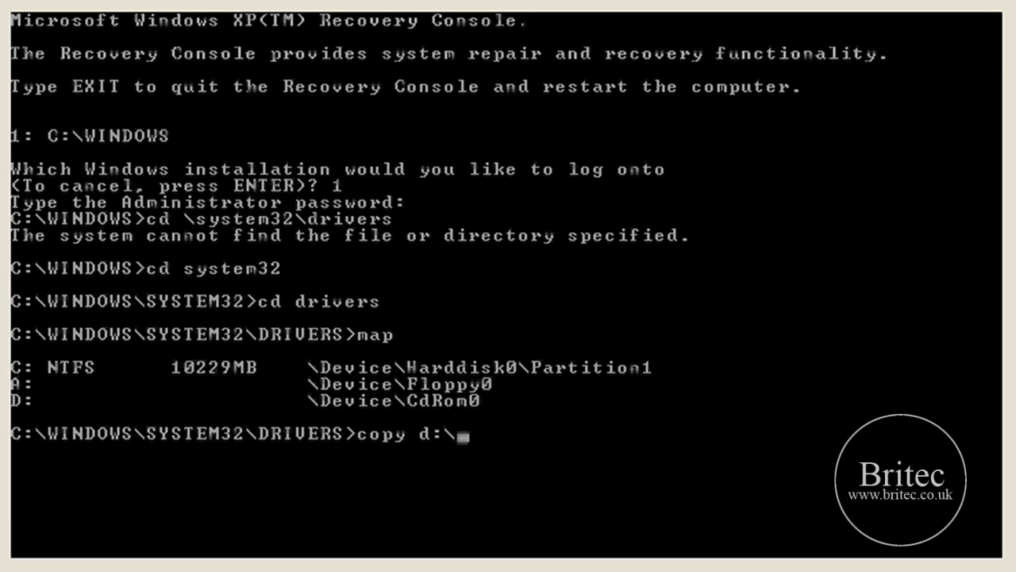
{"action": "type", "text": "i386"}
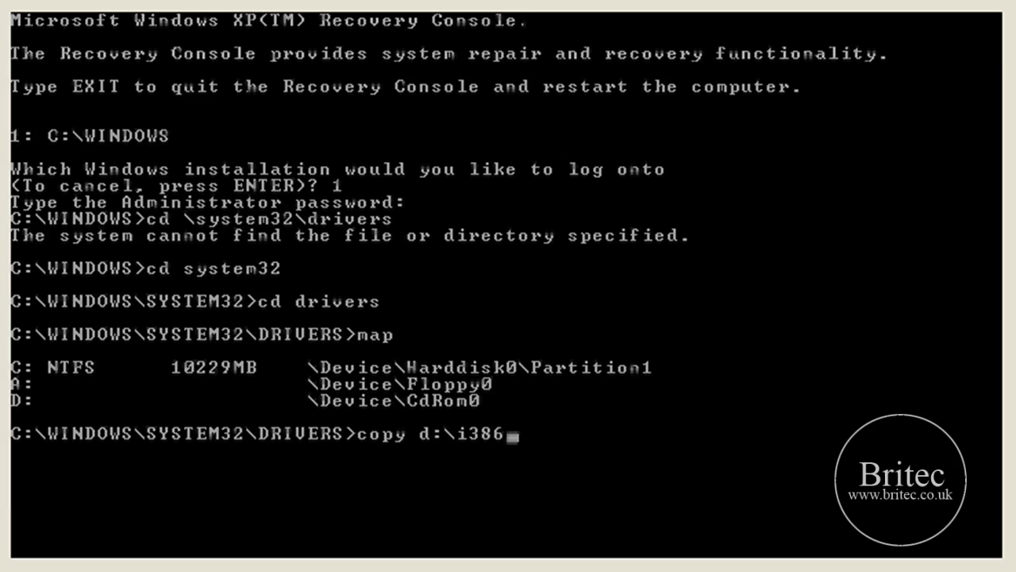
{"action": "type", "text": "\\"}
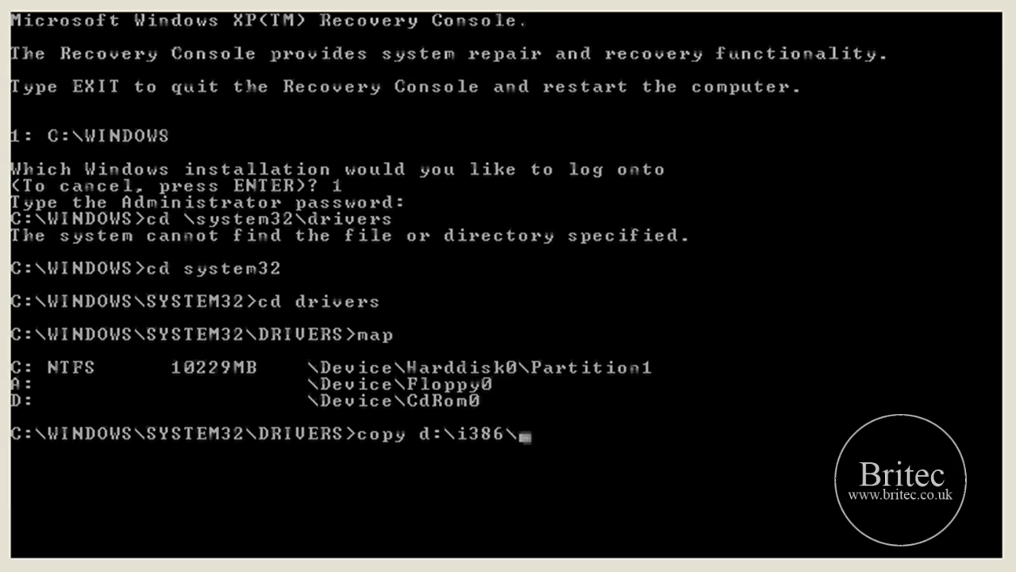
{"action": "type", "text": "fast"}
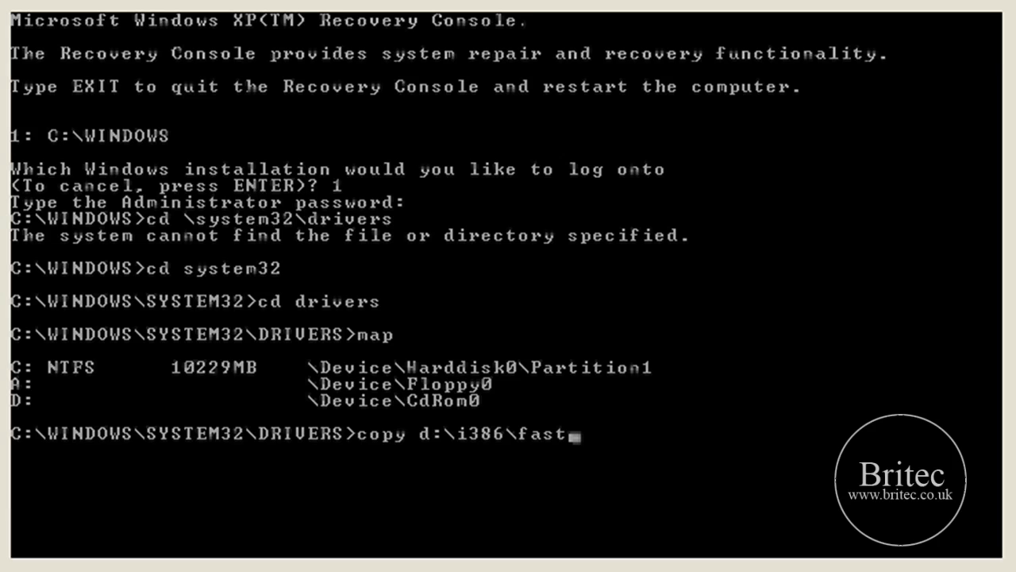
{"action": "type", "text": "fat"}
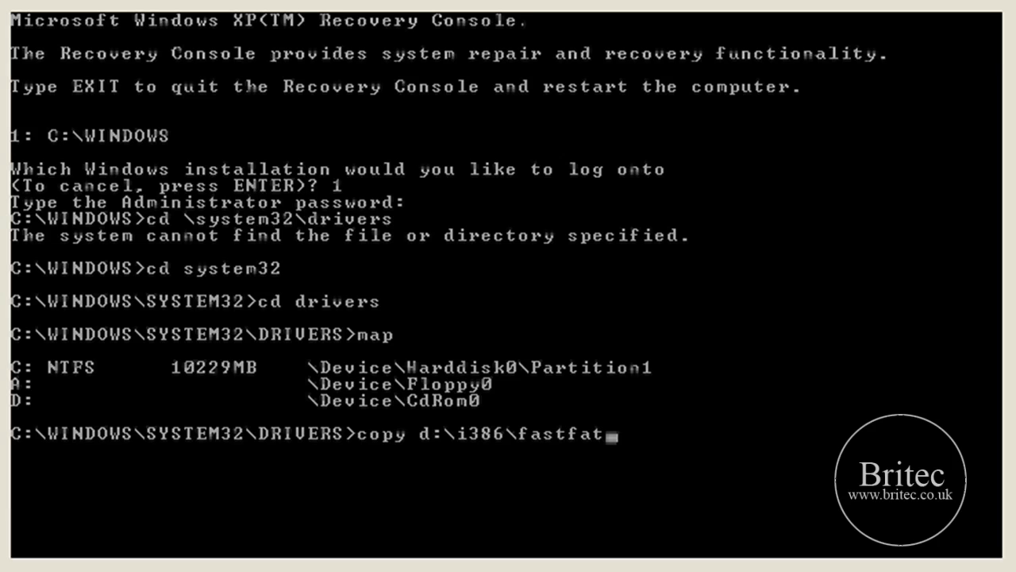
{"action": "type", "text": "sy"}
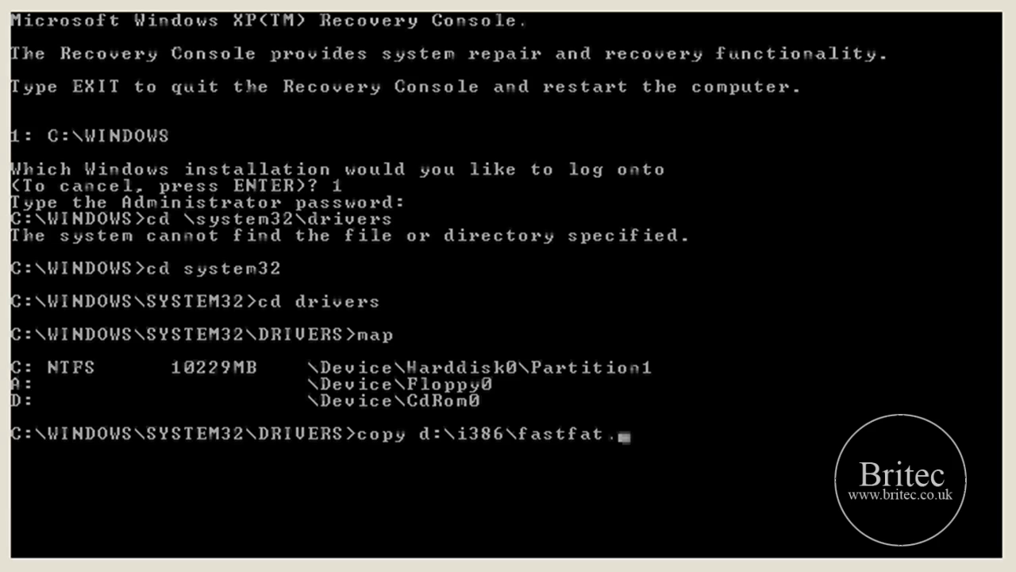
{"action": "type", "text": "sy_"}
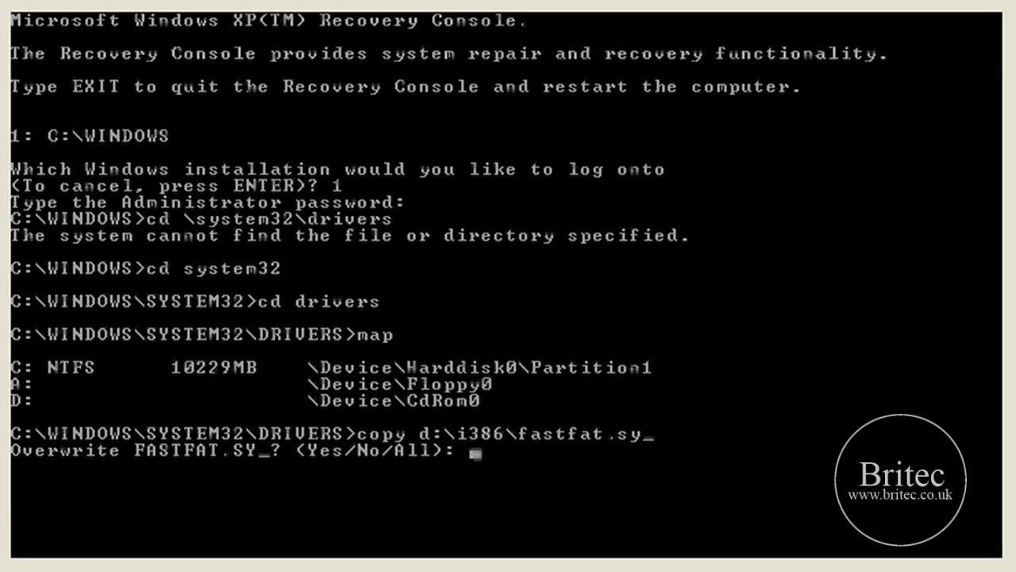
Step: Answer y to overwrite FASTFAT.SY_, getting 1 file copied
{"action": "type", "text": "y"}
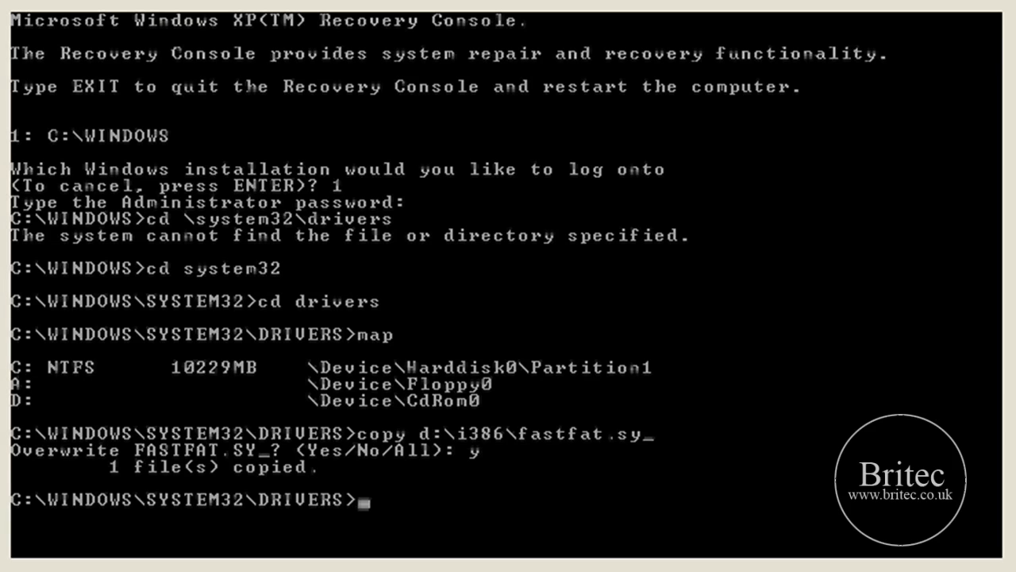
{"action": "type", "text": "exit"}
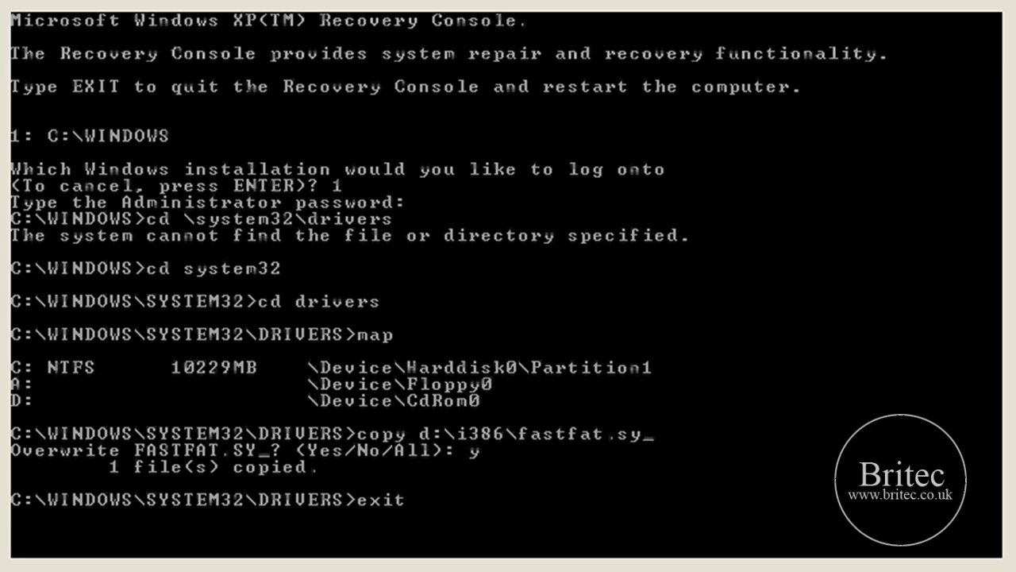
Step: Run exit to leave the Recovery Console and boot Windows XP
{"action": "key", "text": "Return"}
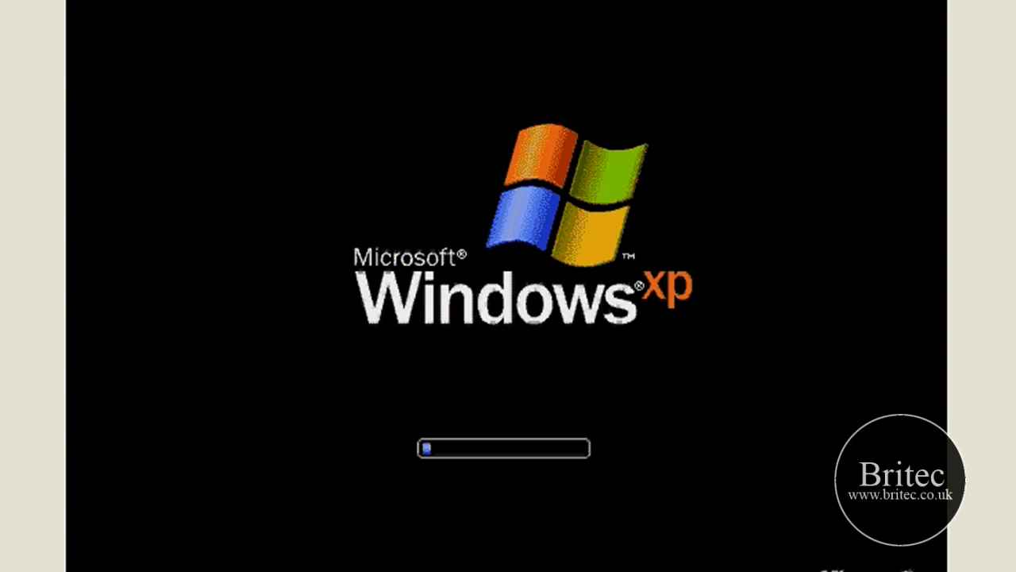